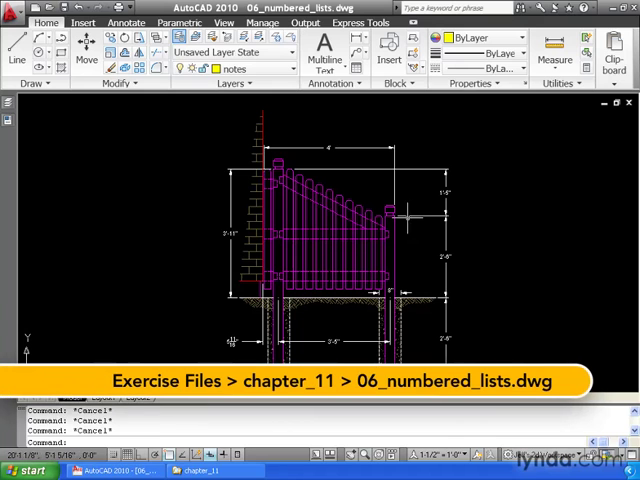
{"action": "mouse_move", "coordinate": [408, 272]}
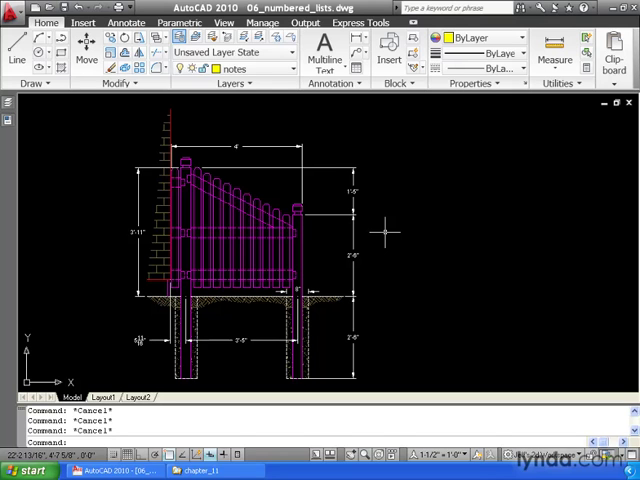
{"action": "mouse_move", "coordinate": [324, 50]}
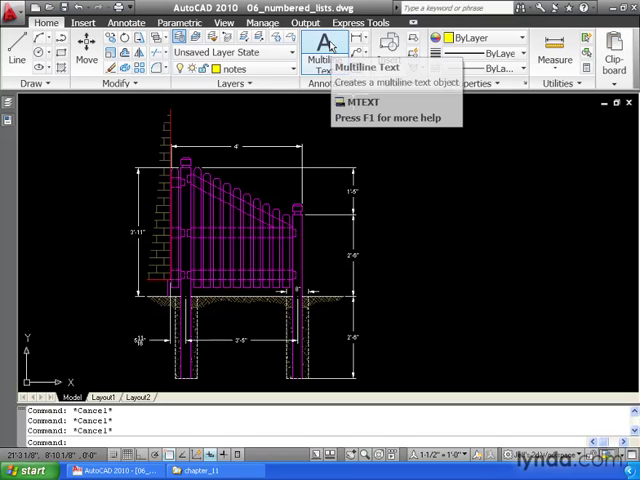
Begin a multiline text box right of the fence drawing and choose the Height option
{"action": "left_click", "coordinate": [324, 58]}
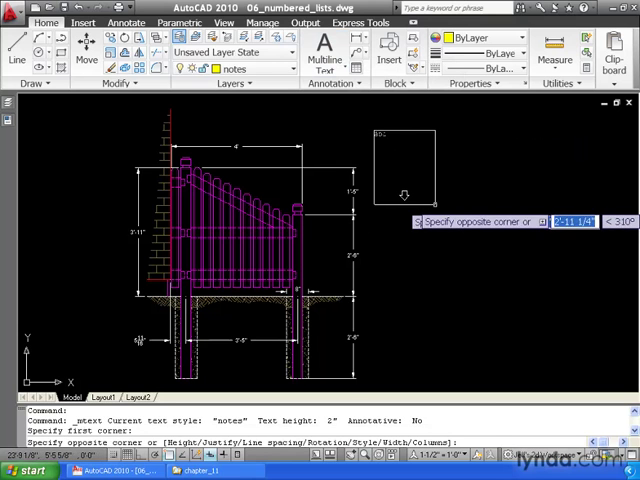
{"action": "right_click", "coordinate": [404, 192]}
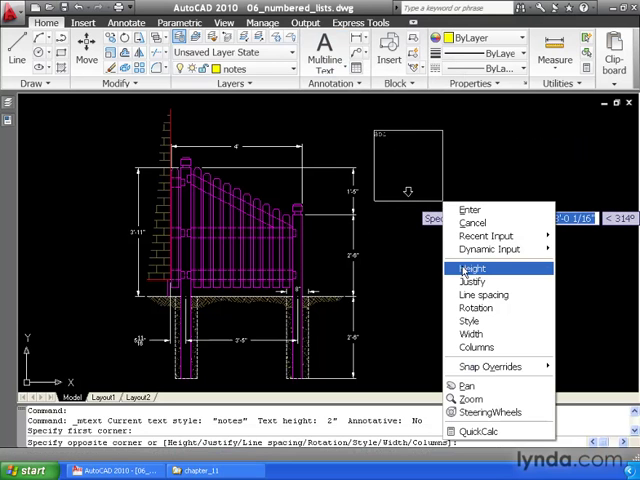
{"action": "left_click", "coordinate": [472, 268]}
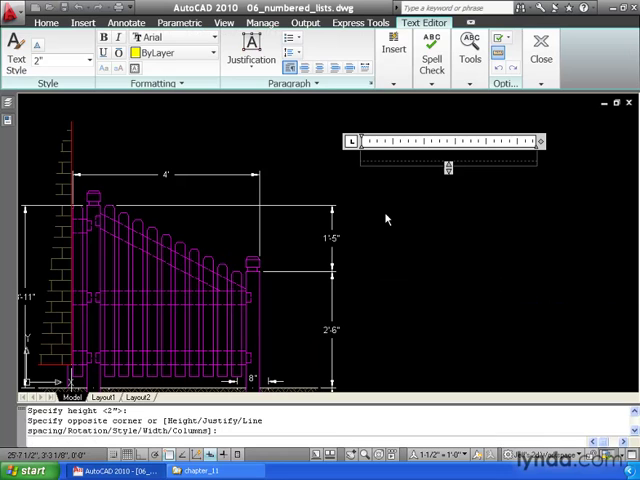
Write 'NOTES:' then four auto-numbered fence notes ending with the 3" clearance note
{"action": "type", "text": "NOTES:"}
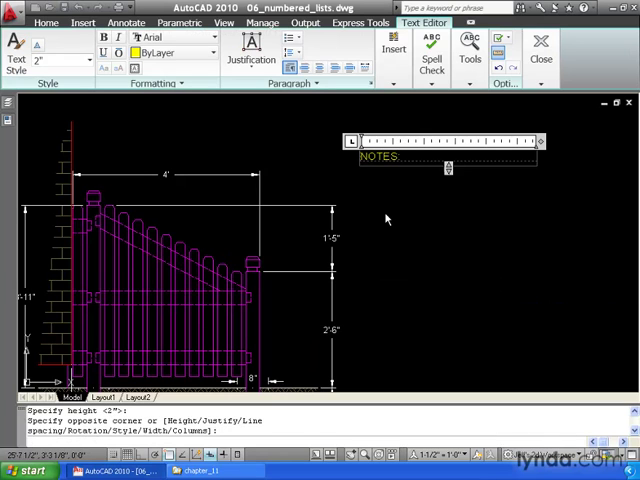
{"action": "type", "text": "1."}
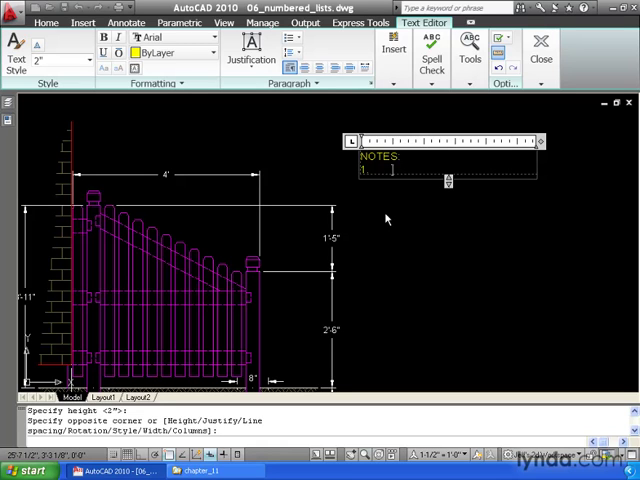
{"action": "type", "text": "FENCE TO BE CONSTRUCTED USING TREATED LUMBER"}
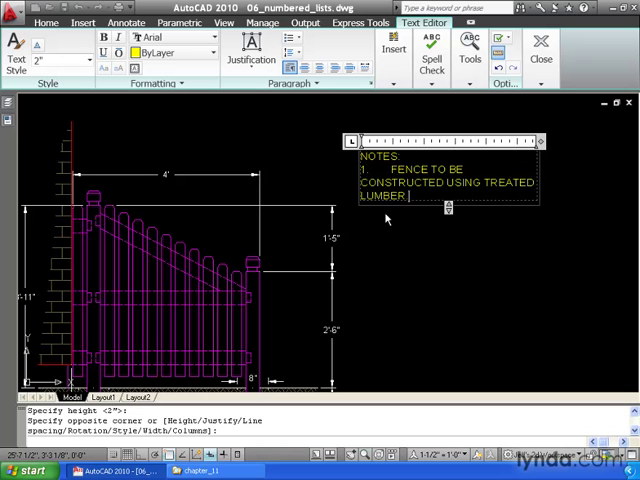
{"action": "key", "text": "Return"}
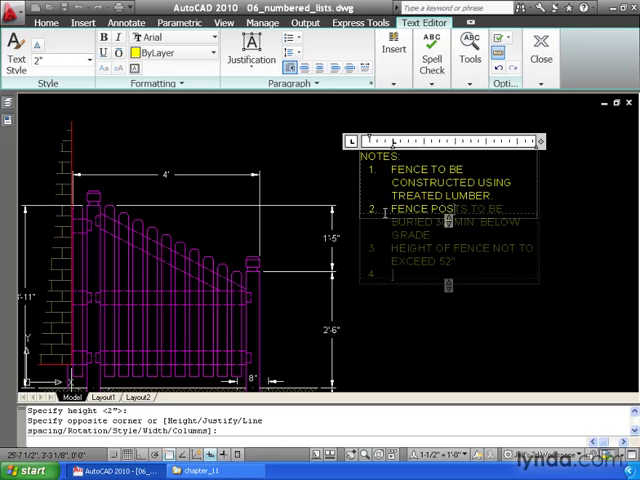
{"action": "type", "text": "3\""}
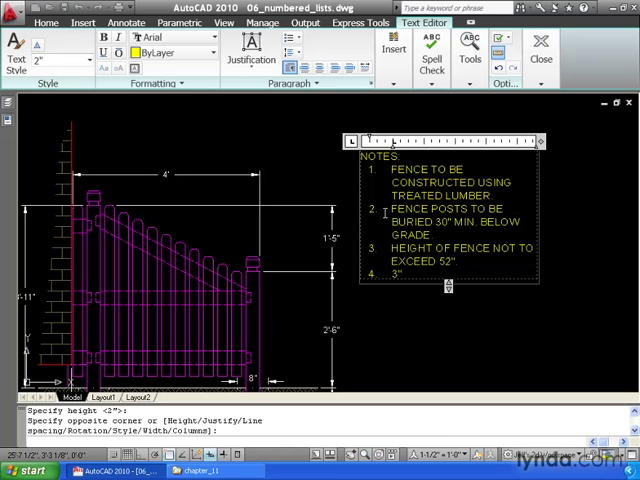
{"action": "type", "text": "CL"}
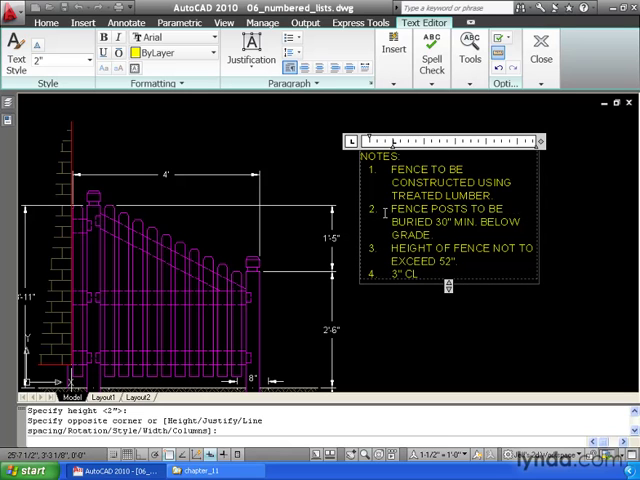
{"action": "type", "text": "EARANCE TO BE"}
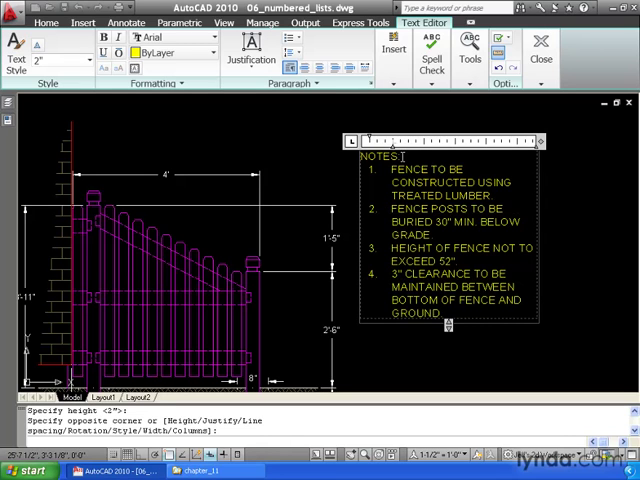
Commit the multiline text so the numbered NOTES list sits beside the fence
{"action": "double_click", "coordinate": [378, 156]}
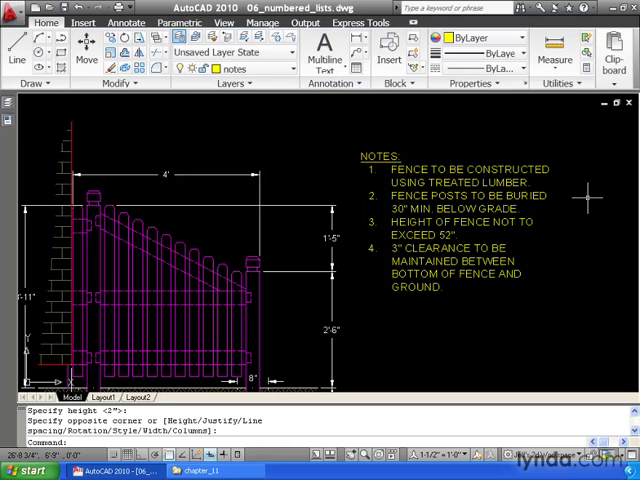
{"action": "mouse_move", "coordinate": [570, 210]}
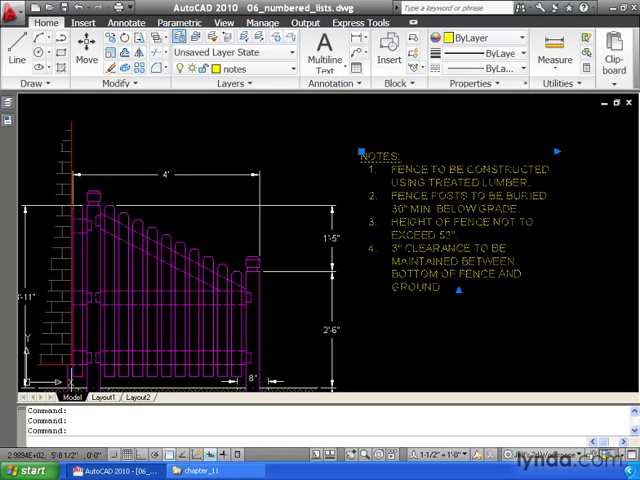
Edit the notes: remove the height note, add a concrete-post note, and space items with blank lines
{"action": "double_click", "coordinate": [460, 230]}
{"action": "type", "text": "."}
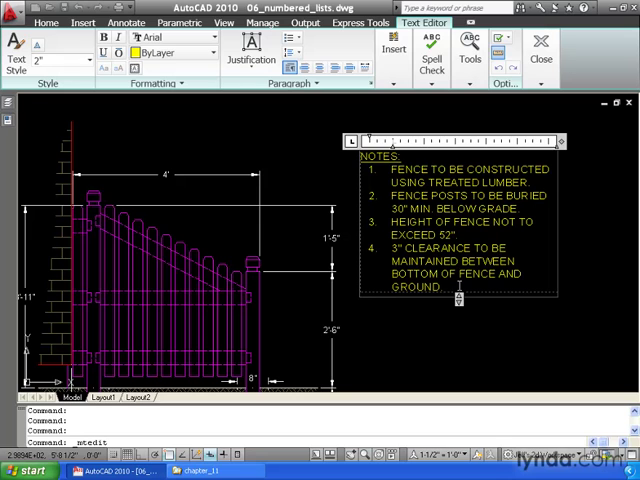
{"action": "key", "text": "Return"}
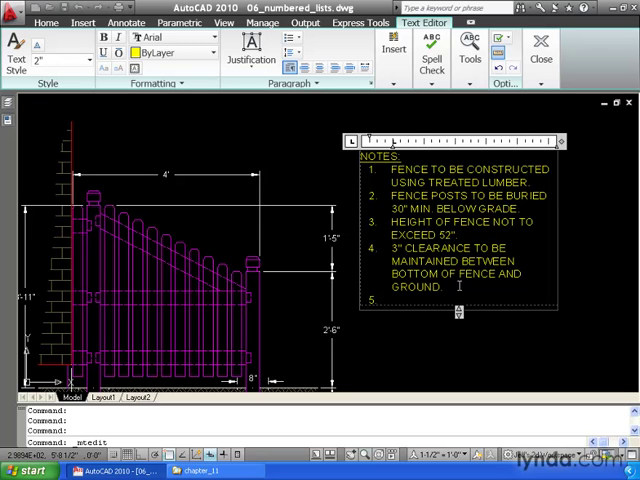
{"action": "type", "text": "FENCE POSTS TO BE SET IN"}
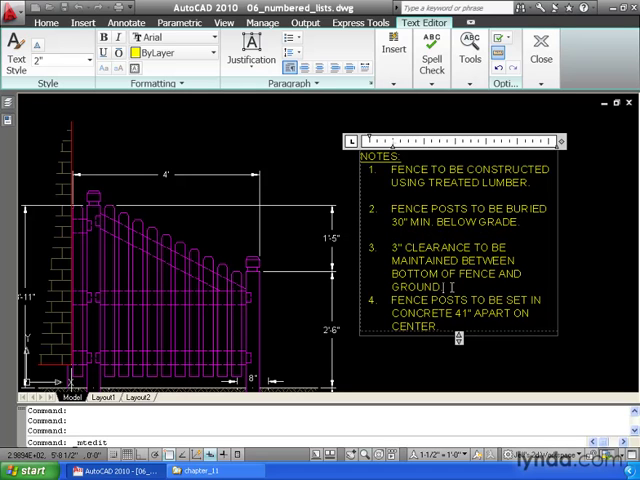
{"action": "key", "text": "Return"}
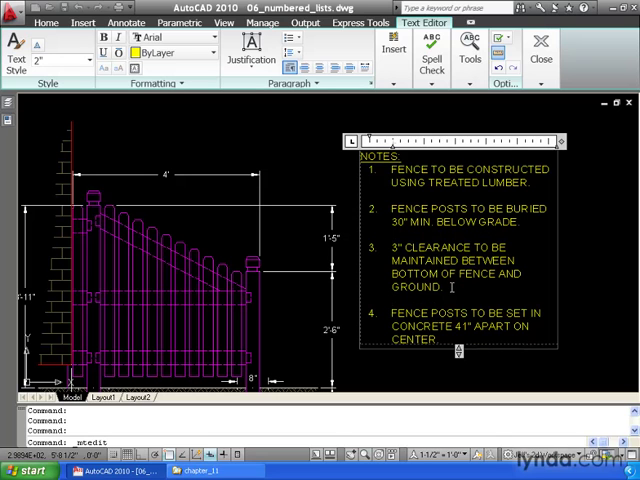
{"action": "mouse_move", "coordinate": [592, 256]}
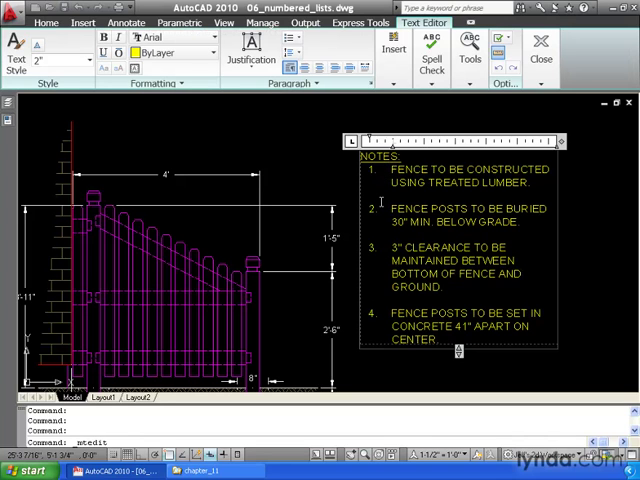
Select all notes and switch them from numbered to a bulleted list via Bullets and Numbering
{"action": "left_click", "coordinate": [444, 340]}
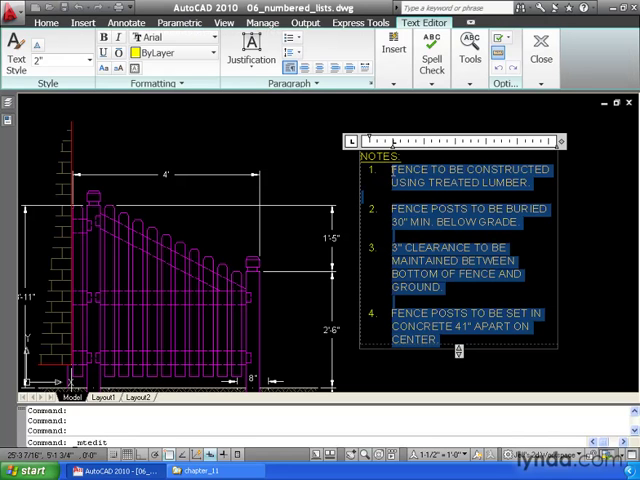
{"action": "mouse_move", "coordinate": [316, 84]}
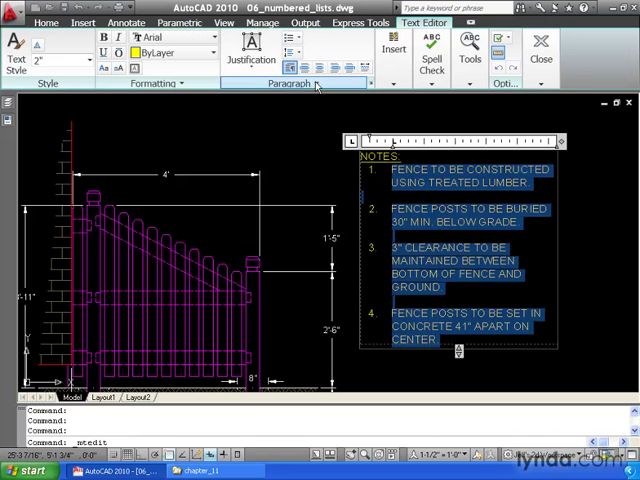
{"action": "left_click", "coordinate": [292, 42]}
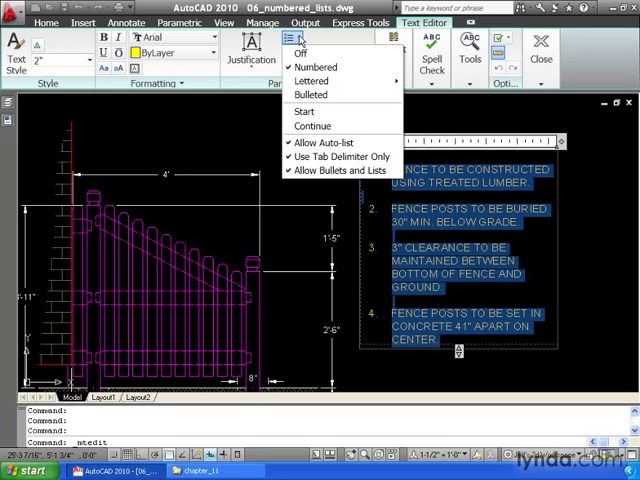
{"action": "mouse_move", "coordinate": [312, 80]}
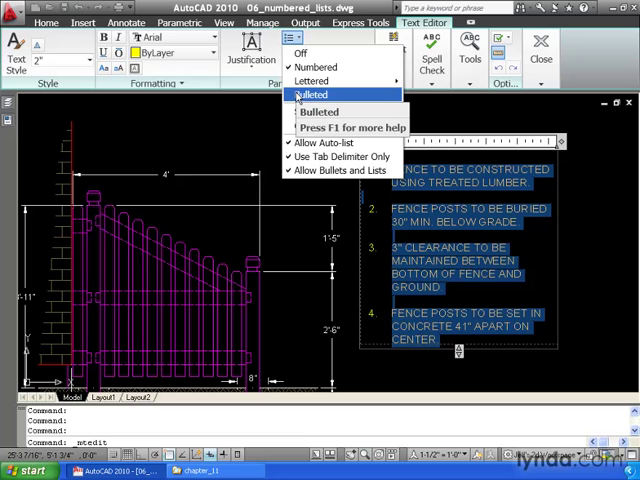
{"action": "left_click", "coordinate": [316, 94]}
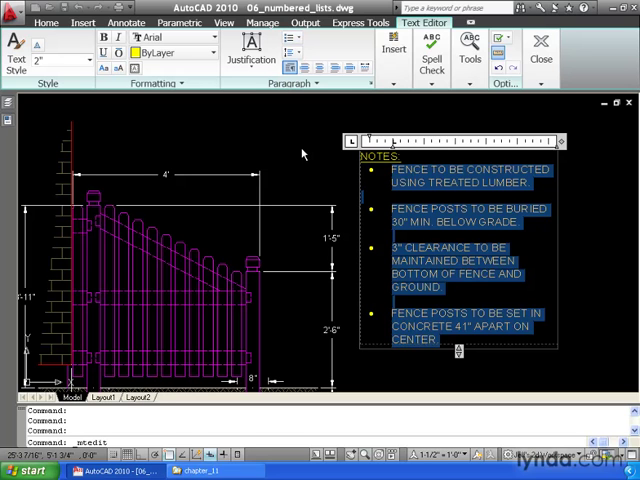
{"action": "left_click", "coordinate": [288, 40]}
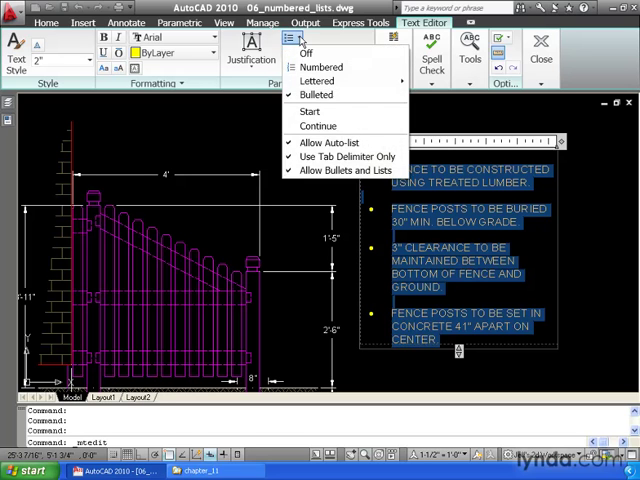
{"action": "mouse_move", "coordinate": [318, 80]}
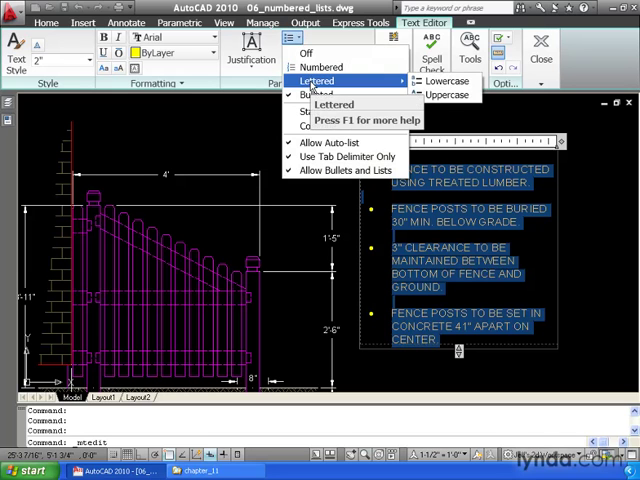